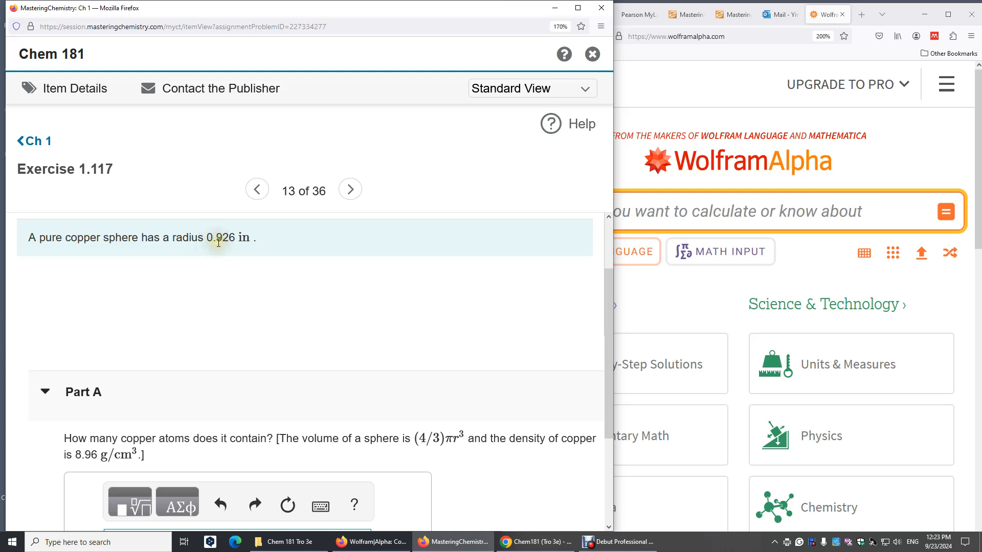
{"action": "mouse_move", "coordinate": [189, 321]}
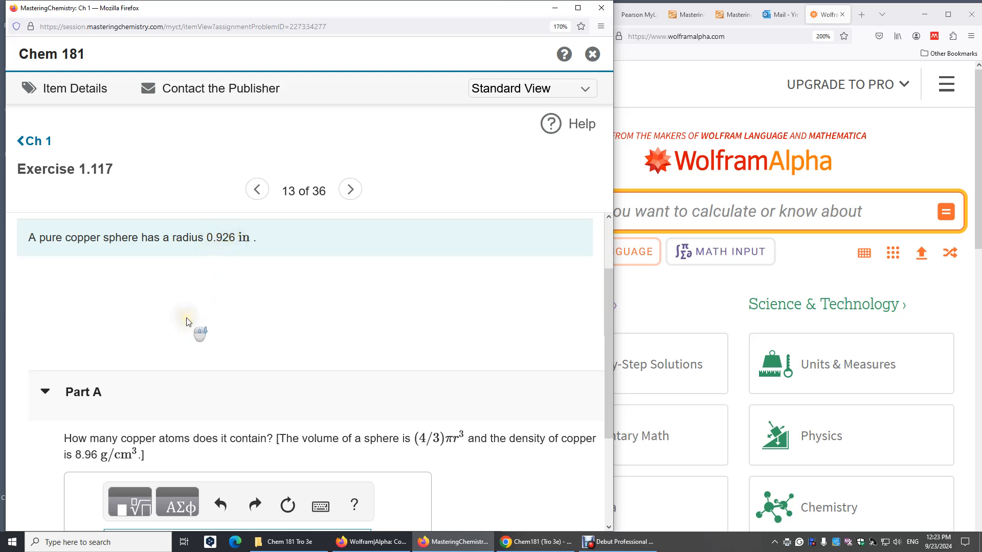
Step: Scroll through Exercise 1.117 to read the copper sphere's radius, volume formula and density
{"action": "scroll", "scroll_direction": "down", "scroll_amount": 3}
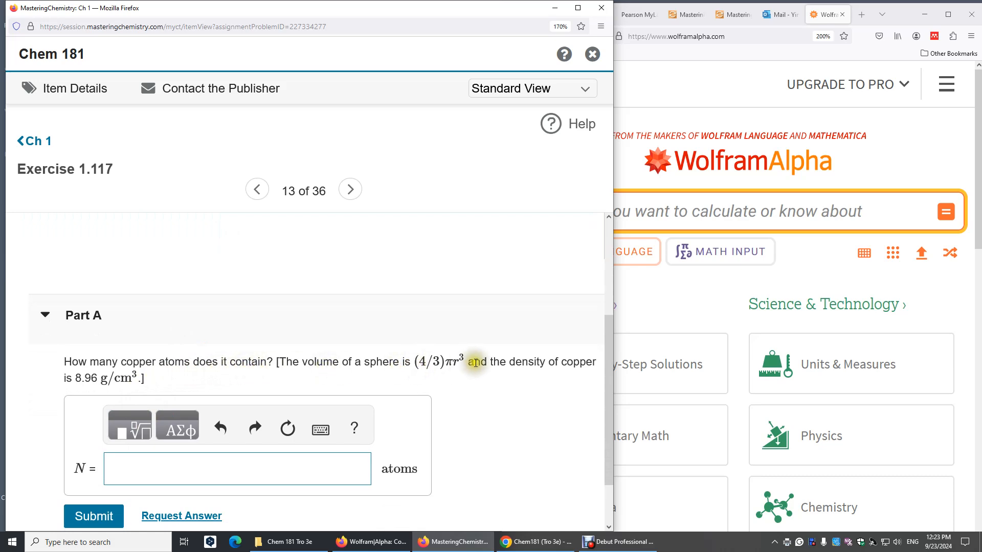
{"action": "mouse_move", "coordinate": [400, 364]}
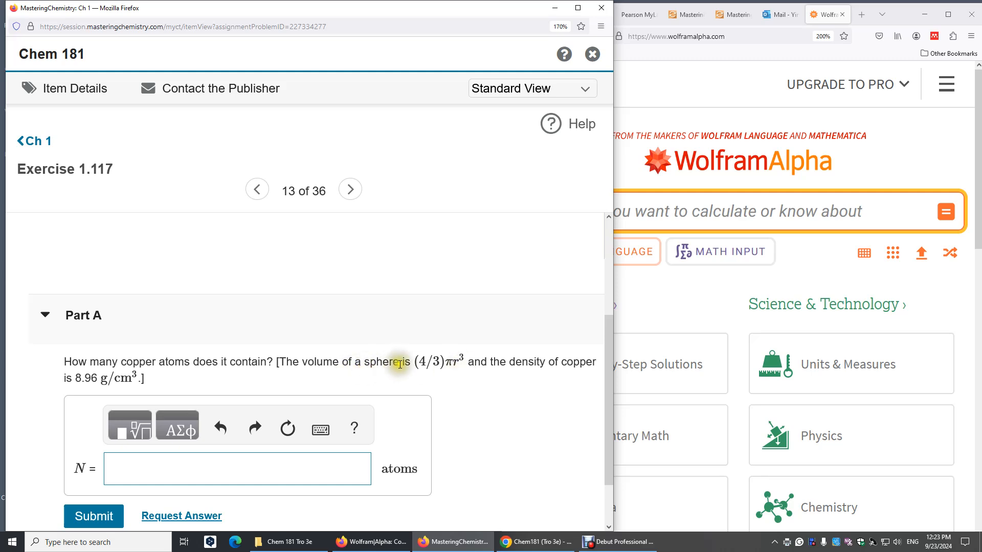
{"action": "mouse_move", "coordinate": [566, 364]}
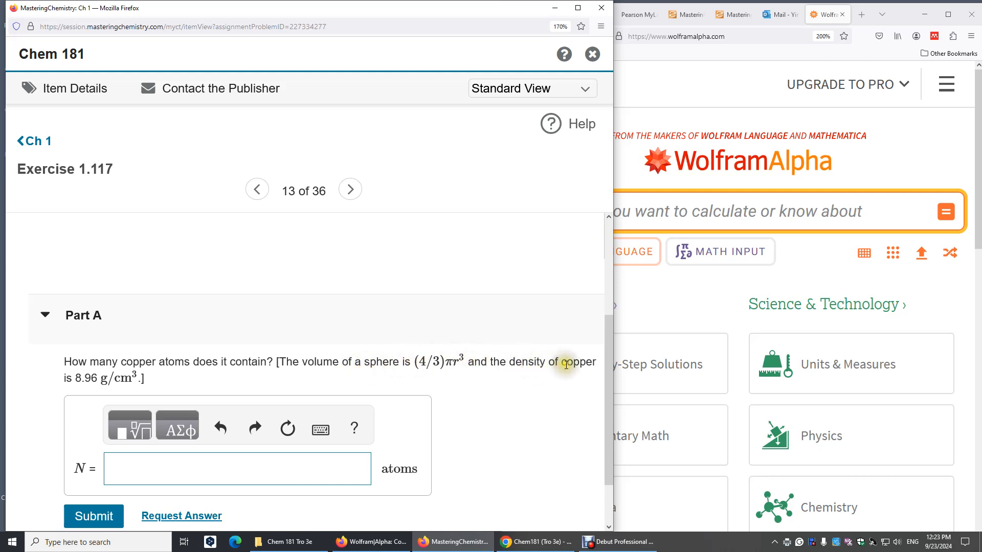
{"action": "mouse_move", "coordinate": [220, 345]}
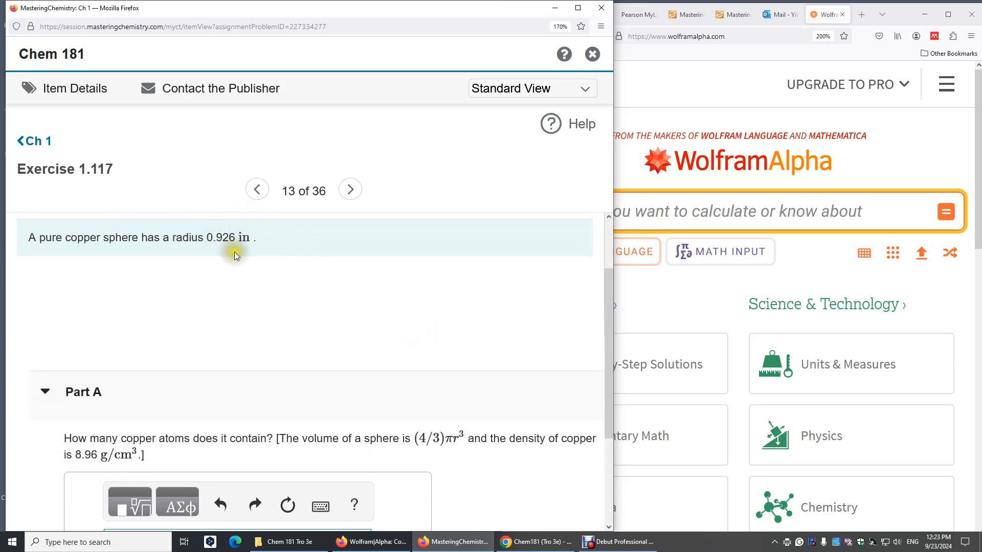
{"action": "mouse_move", "coordinate": [484, 454]}
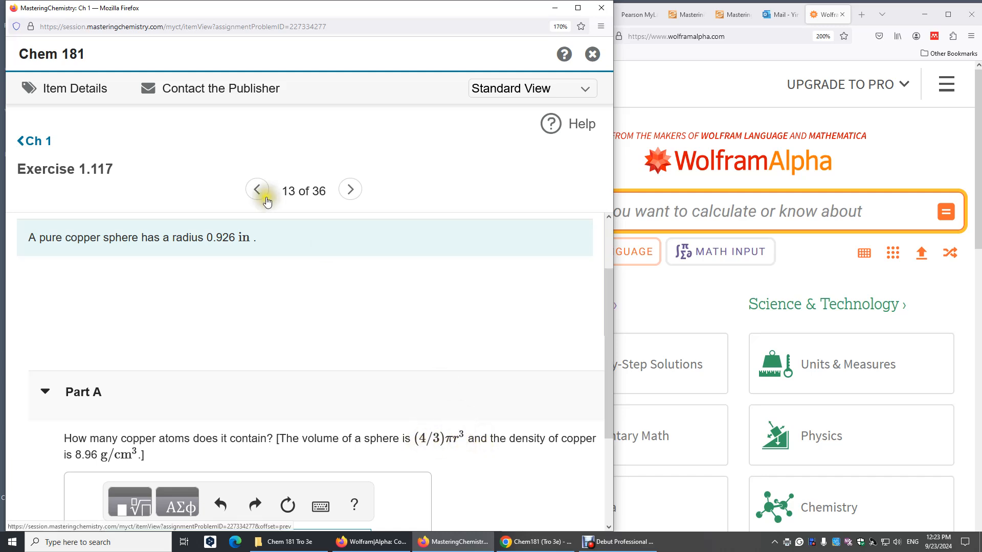
{"action": "mouse_move", "coordinate": [240, 239]}
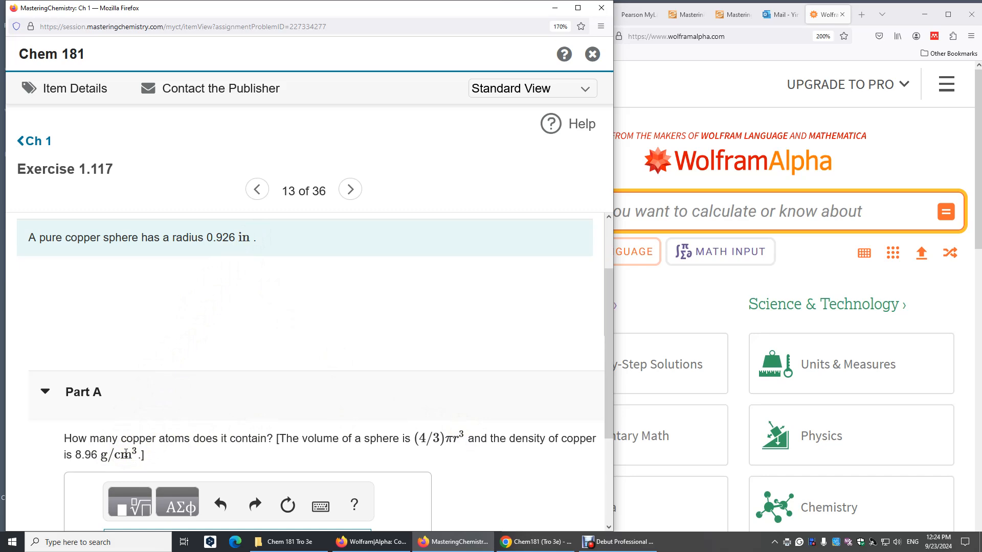
{"action": "mouse_move", "coordinate": [644, 210]}
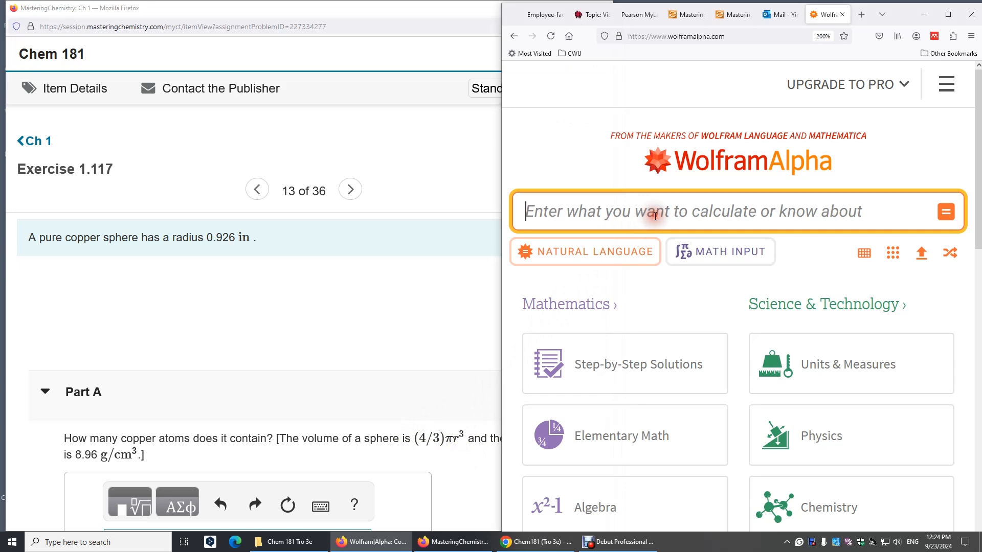
Step: Enter the sphere volume (4/3)*pi*(0.926*2.54)^3, previewing about 54.50 cubic centimetres
{"action": "type", "text": "(4/3)*pi"}
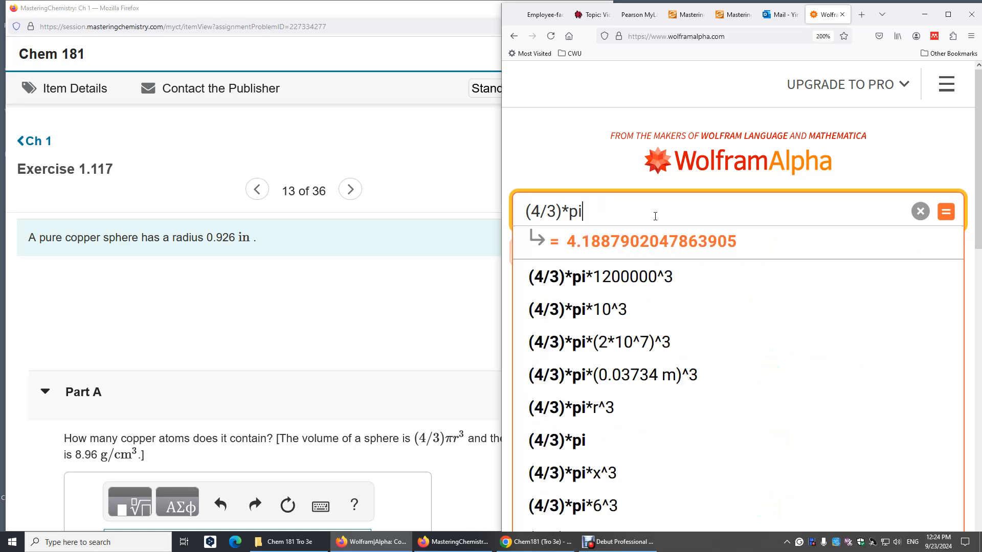
{"action": "type", "text": "*r^3"}
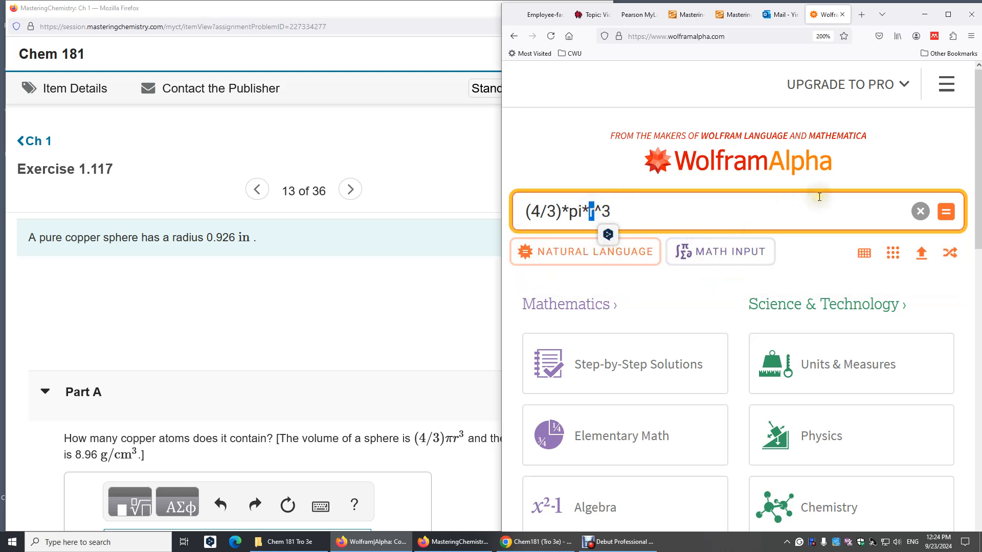
{"action": "type", "text": "("}
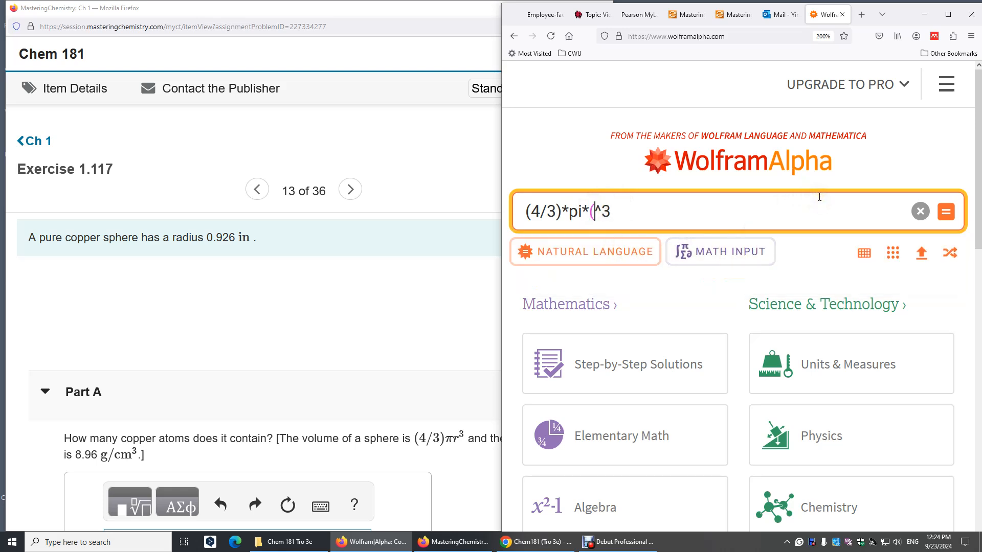
{"action": "type", "text": "0.926"}
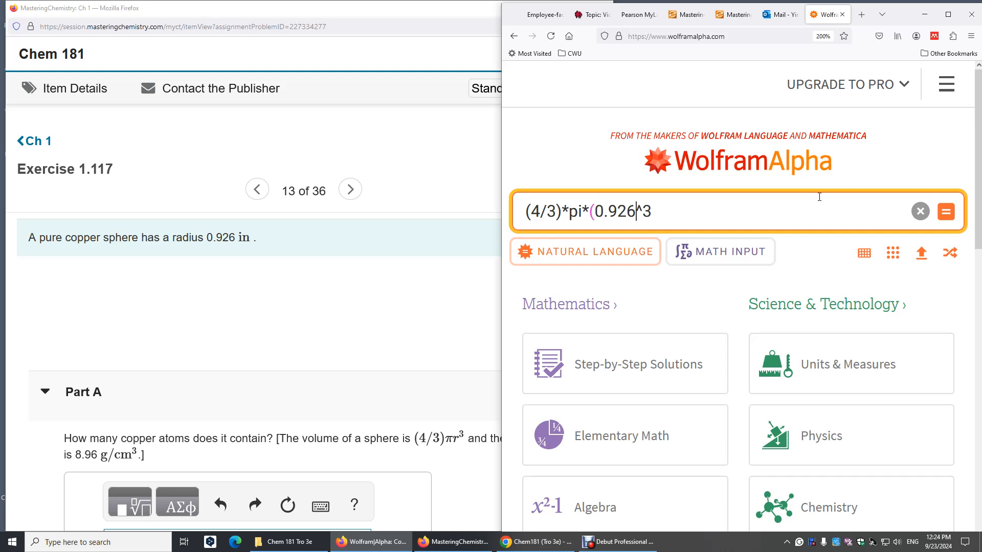
{"action": "type", "text": "*"}
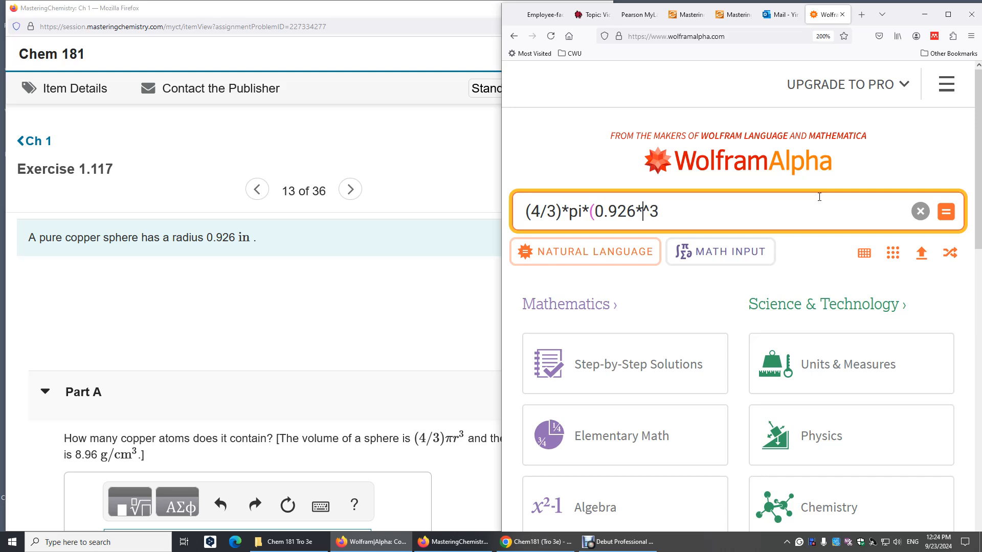
{"action": "type", "text": "2.54"}
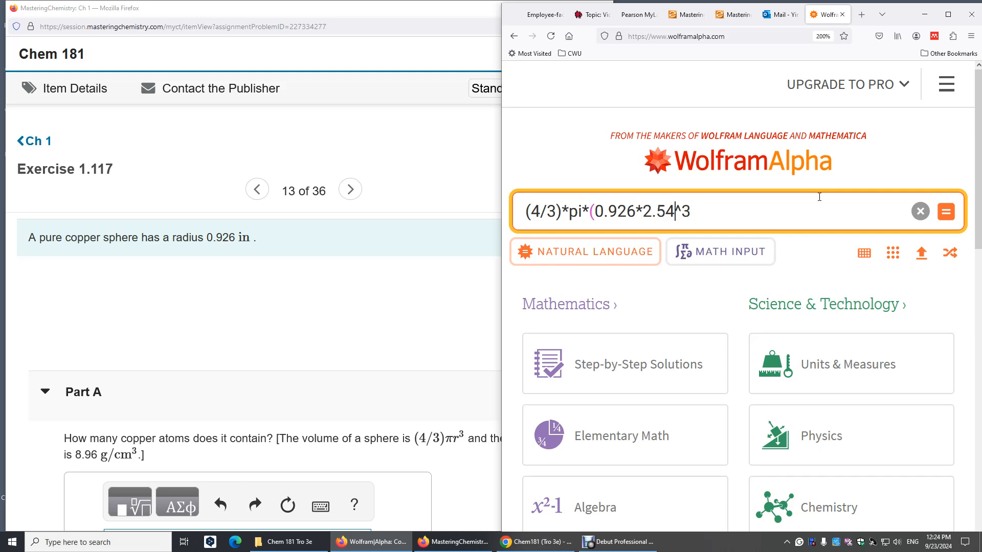
{"action": "left_click", "coordinate": [945, 210]}
{"action": "type", "text": ")"}
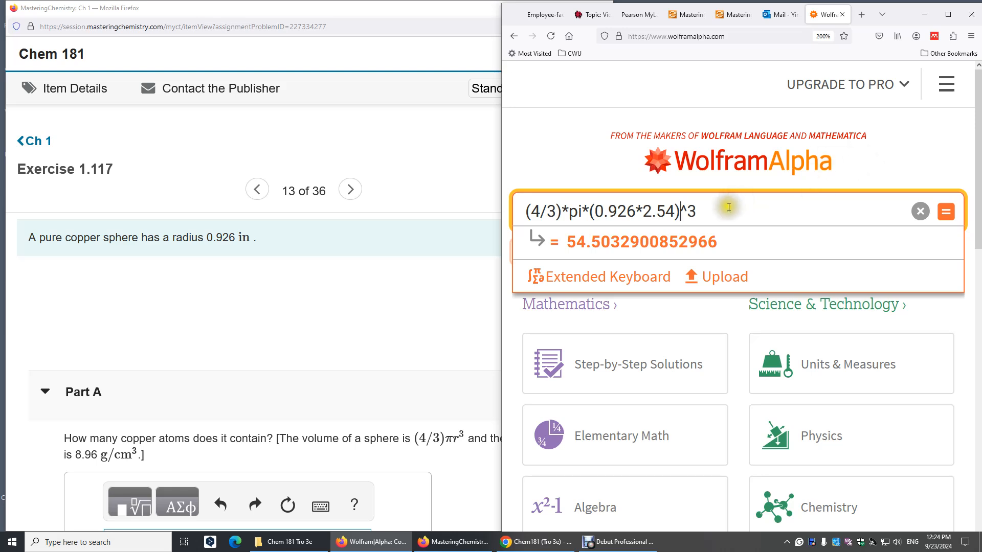
Step: Multiply the volume by density 8.96 and divide by molar mass 63.55, giving about 7.684 moles
{"action": "type", "text": "*"}
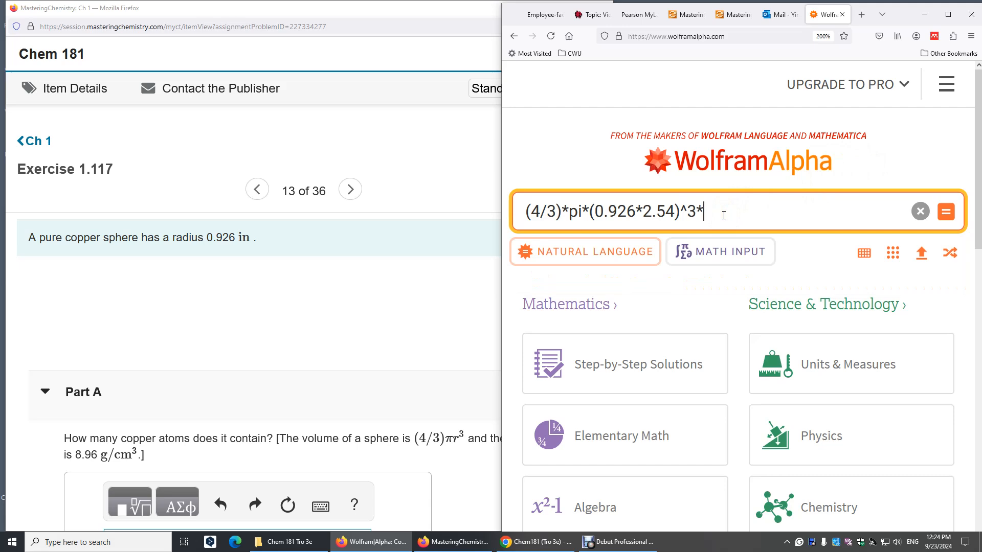
{"action": "type", "text": "8.96)"}
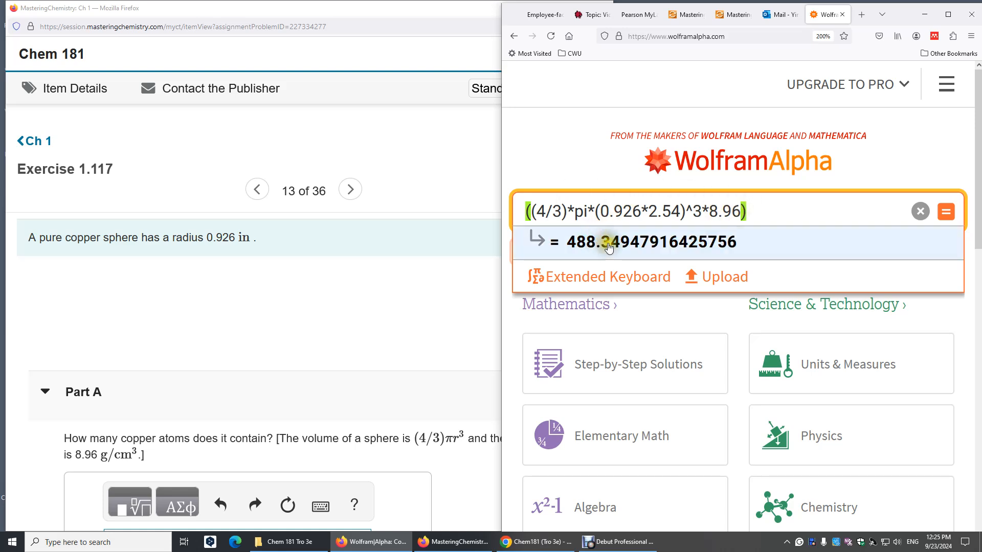
{"action": "left_click", "coordinate": [767, 210]}
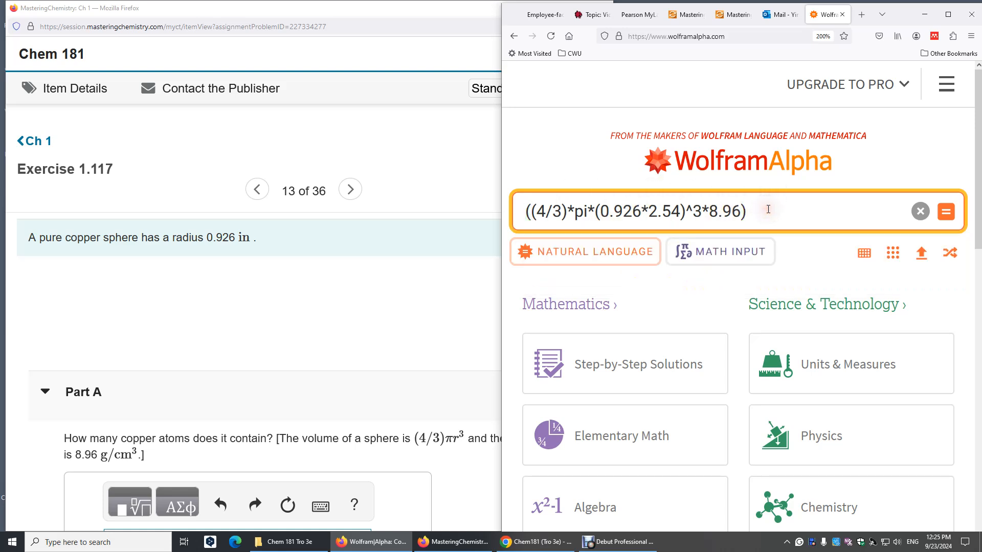
{"action": "type", "text": "/"}
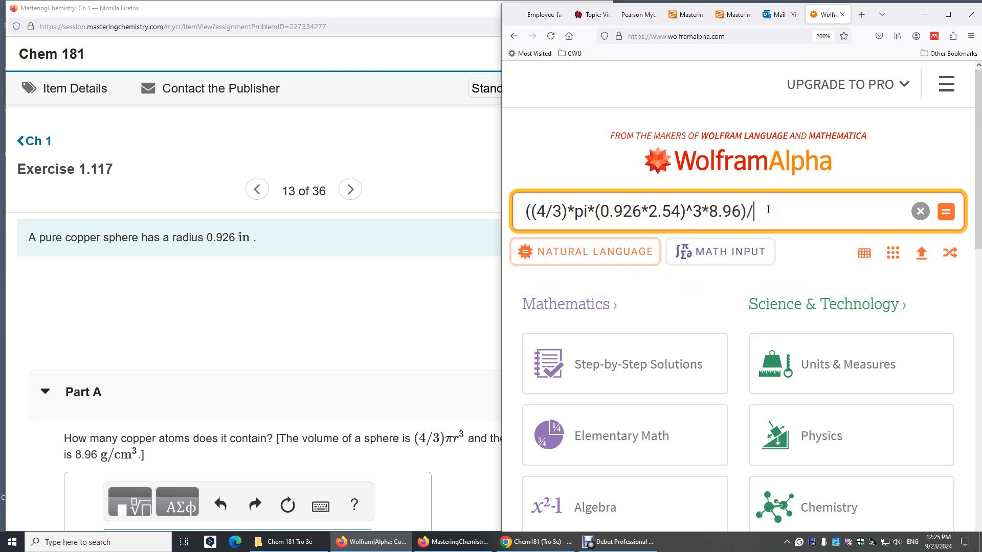
{"action": "type", "text": "63.55)"}
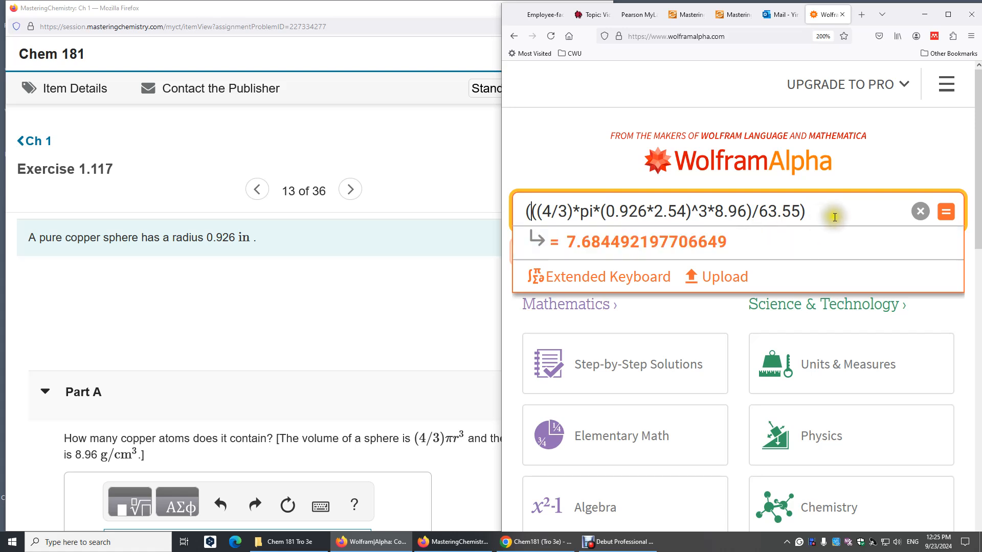
Step: Multiply the moles by Avogadro's number 6.022E23 and compute the atom count
{"action": "type", "text": "*"}
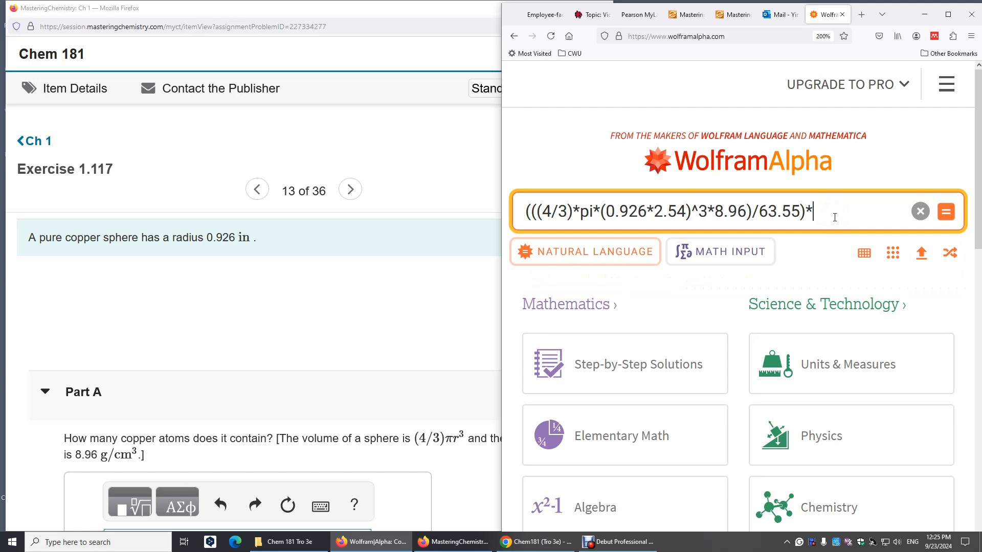
{"action": "type", "text": "6.0"}
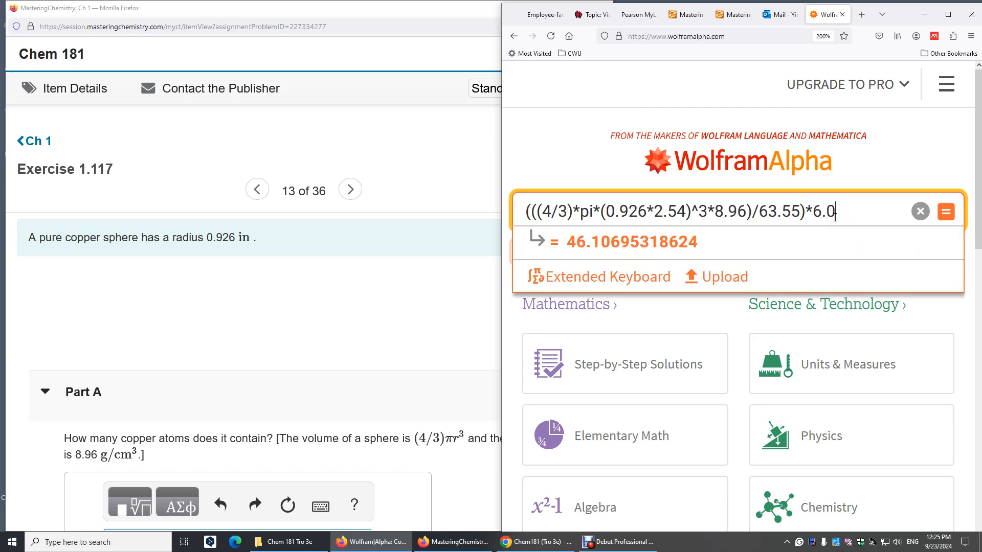
{"action": "type", "text": "22"}
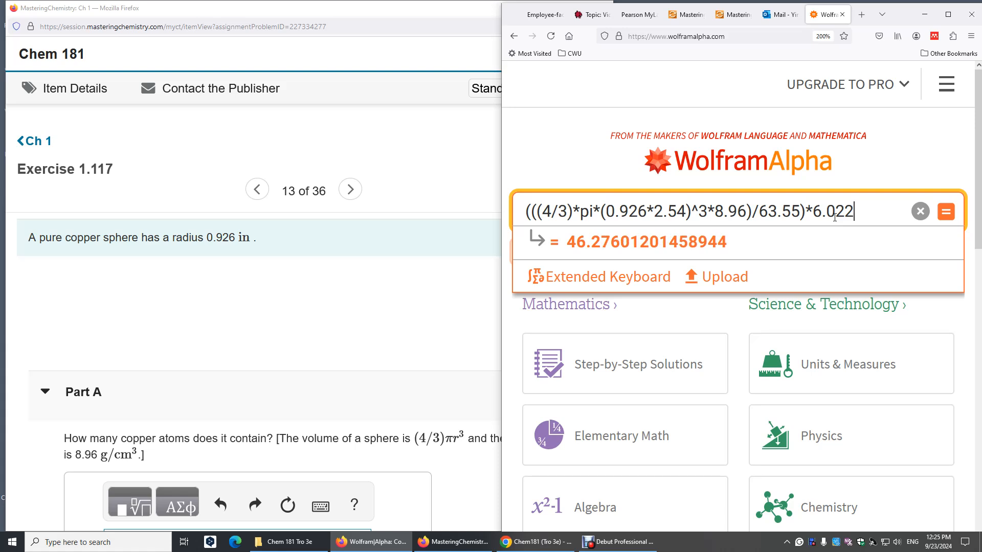
{"action": "type", "text": "E"}
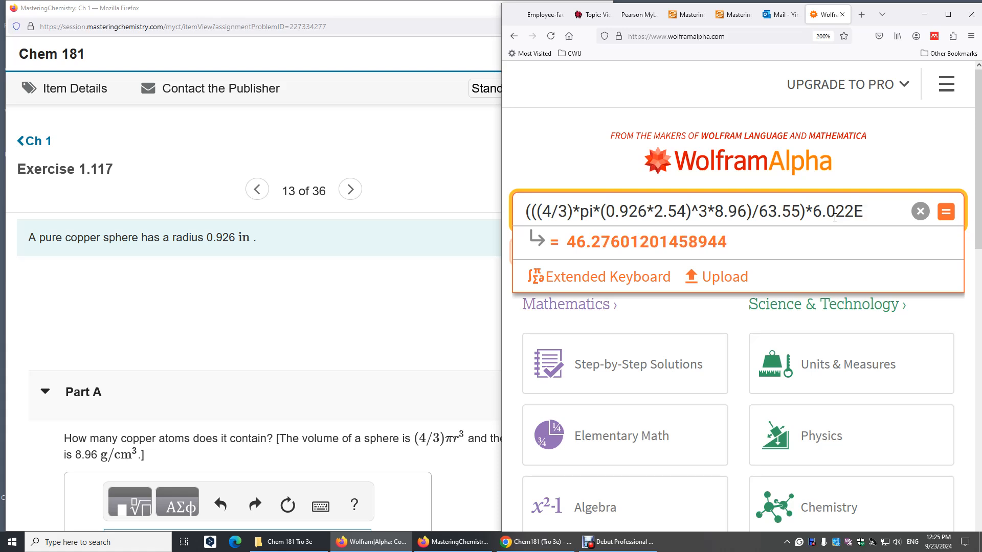
{"action": "type", "text": "23"}
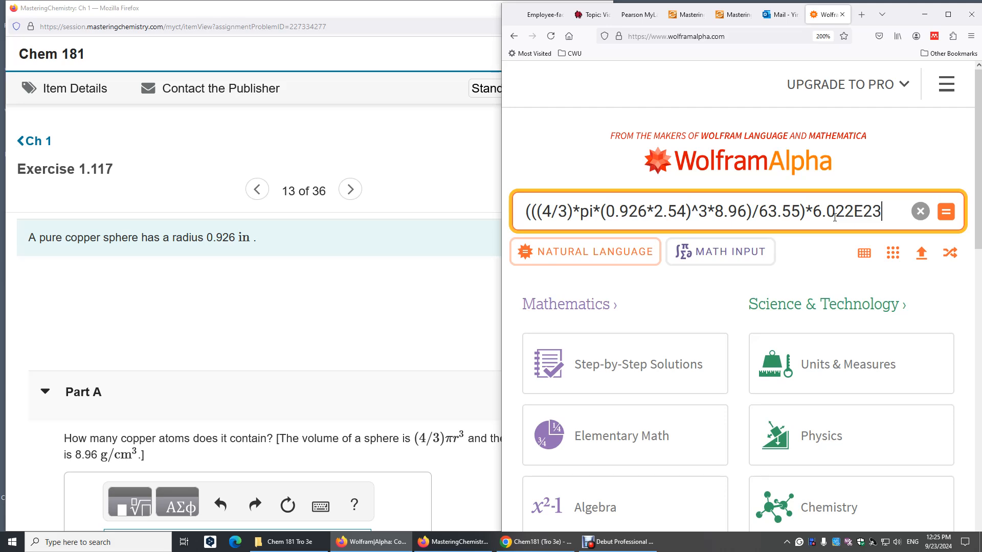
{"action": "left_click", "coordinate": [946, 211]}
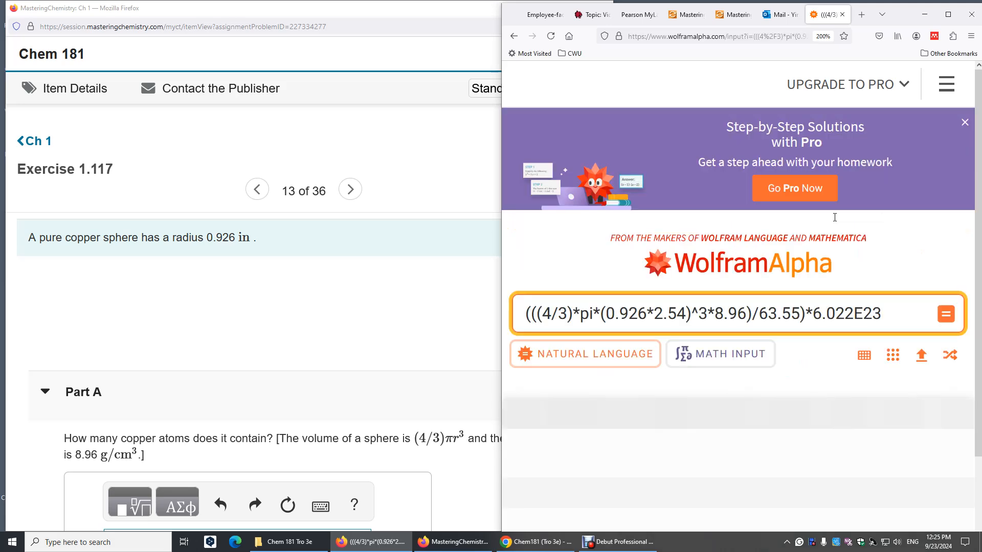
Step: Scroll to the Result pod showing about 4.62760 × 10^24 copper atoms
{"action": "left_click", "coordinate": [946, 314]}
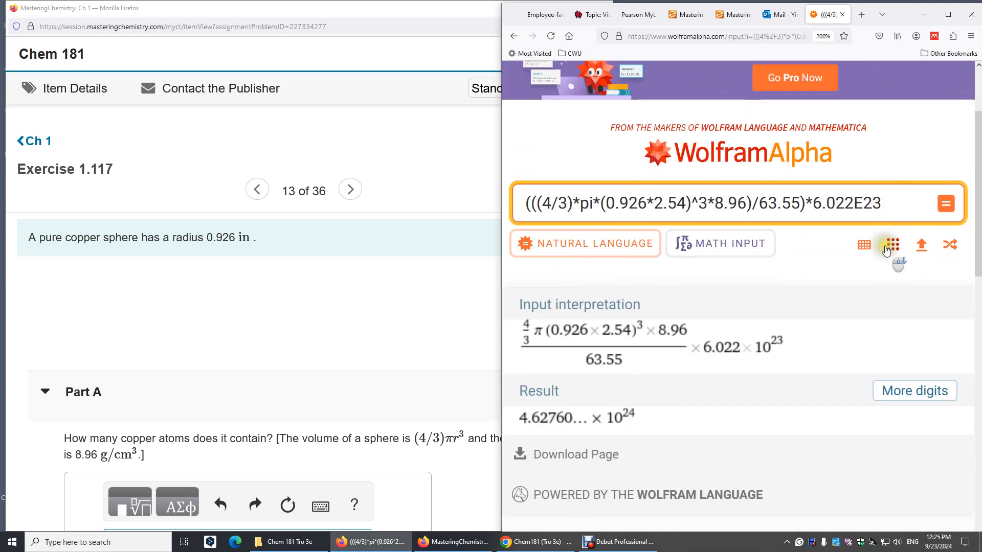
{"action": "scroll", "scroll_direction": "down", "scroll_amount": 3}
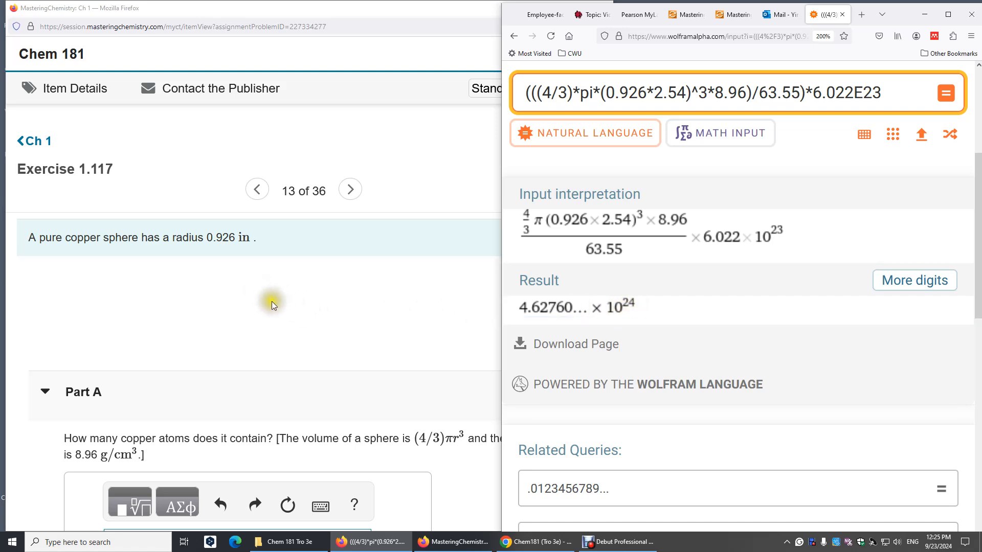
{"action": "mouse_move", "coordinate": [764, 180]}
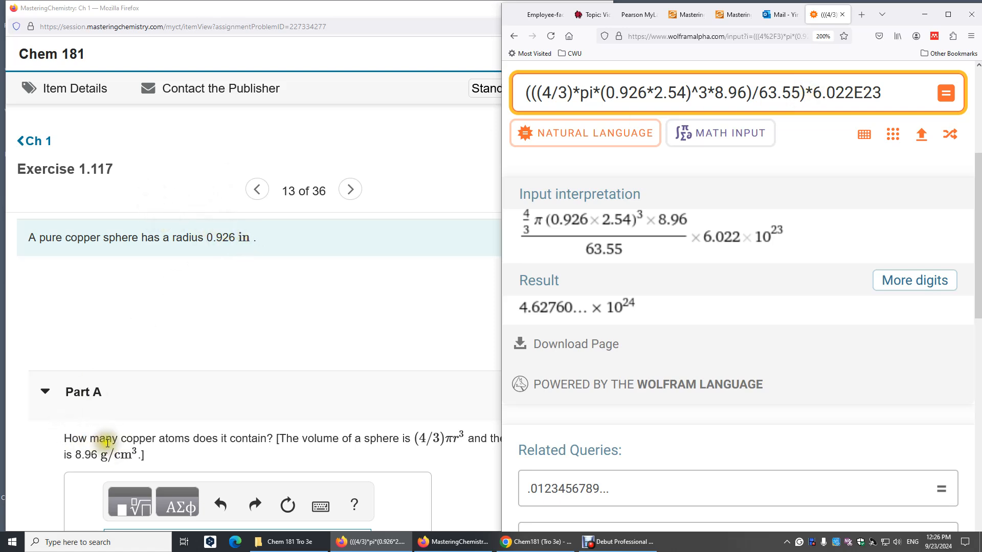
{"action": "mouse_move", "coordinate": [547, 312]}
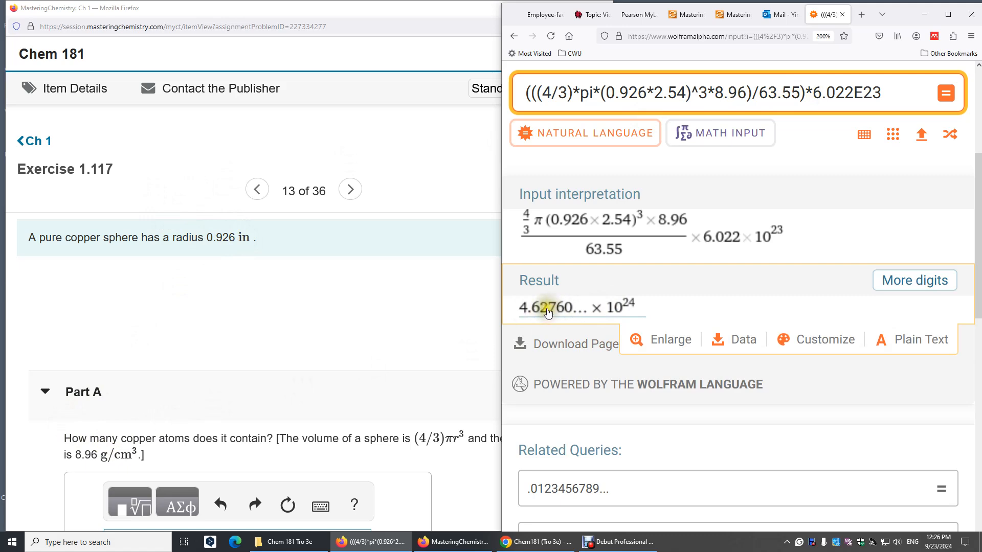
{"action": "mouse_move", "coordinate": [546, 314]}
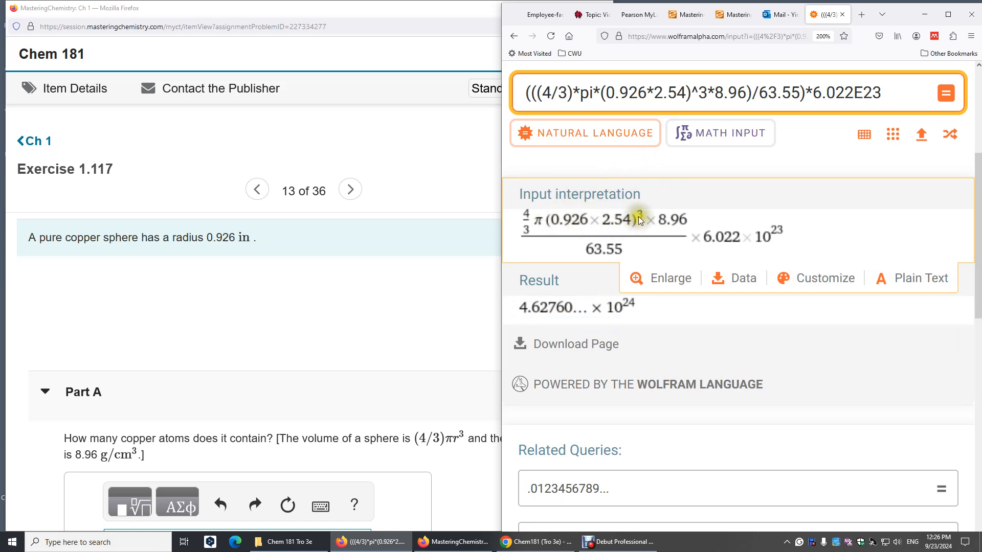
{"action": "mouse_move", "coordinate": [620, 231]}
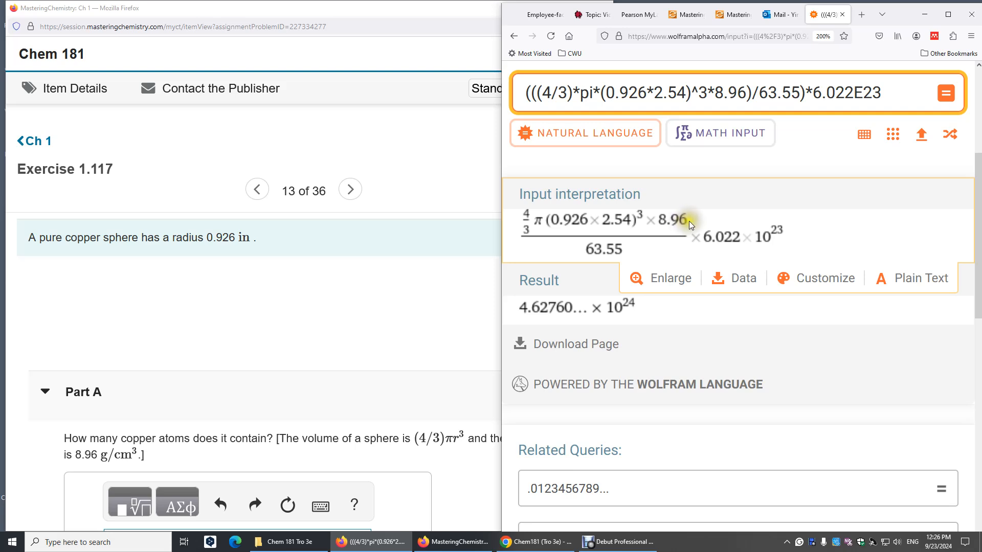
{"action": "mouse_move", "coordinate": [607, 228]}
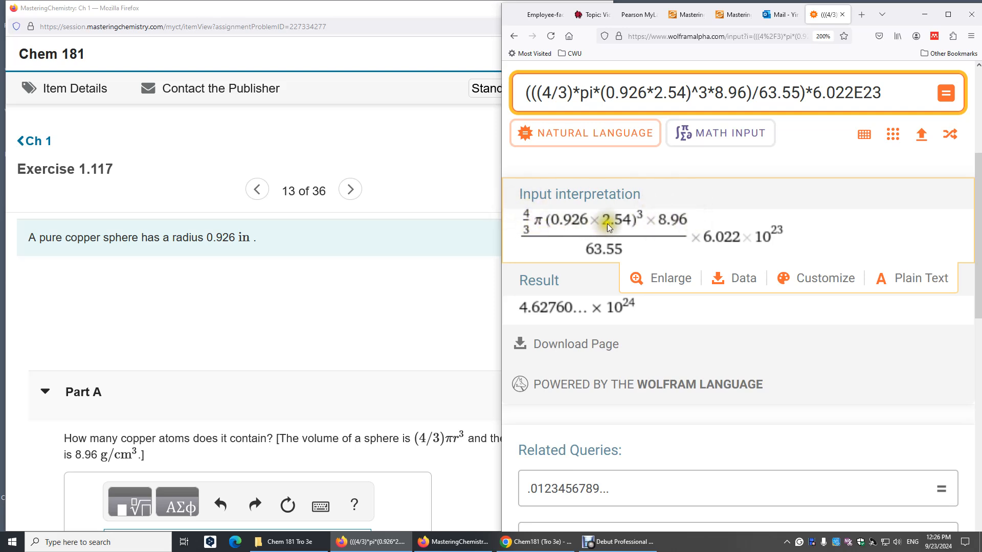
{"action": "mouse_move", "coordinate": [649, 237]}
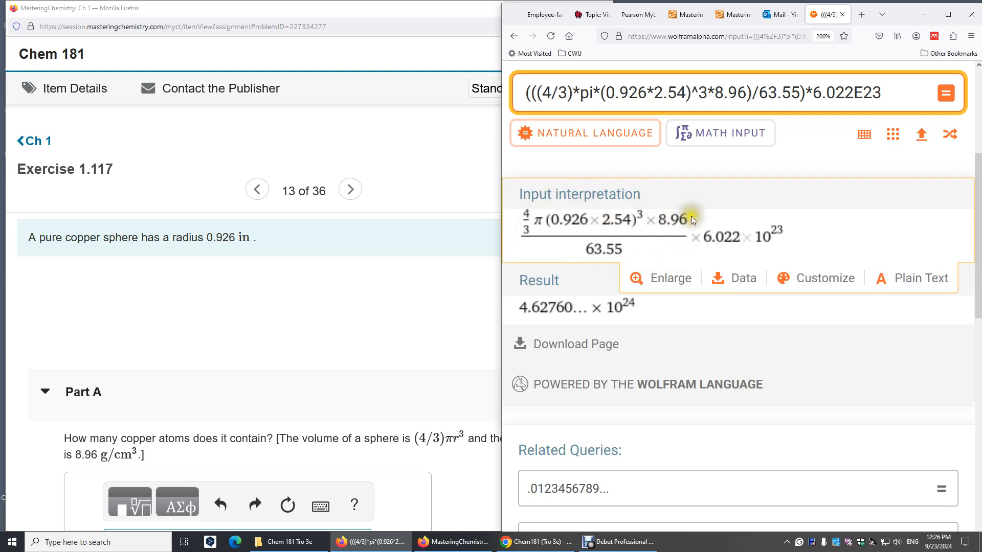
{"action": "mouse_move", "coordinate": [745, 253]}
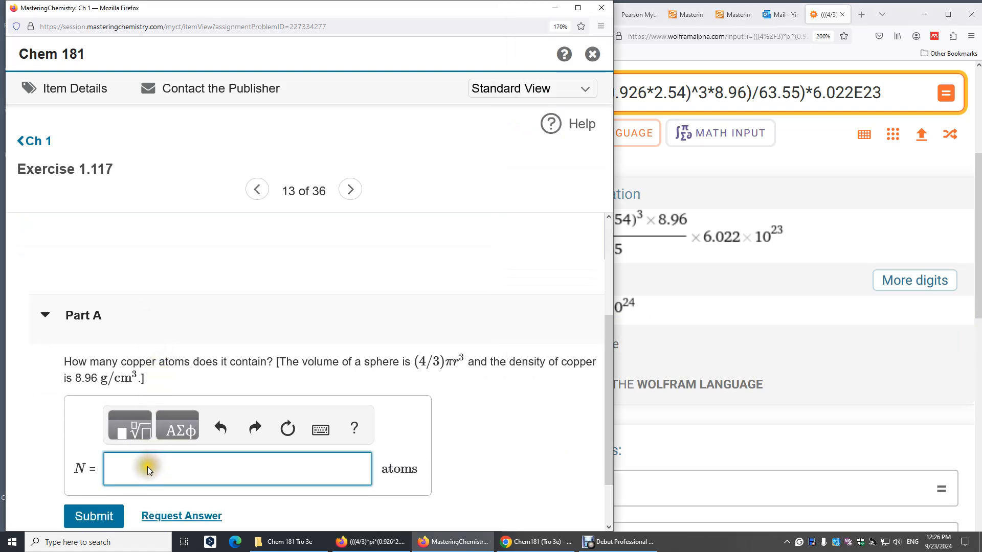
Step: Start typing 4.63 × 10 with its exponent into the N = answer box
{"action": "type", "text": "4.63•10"}
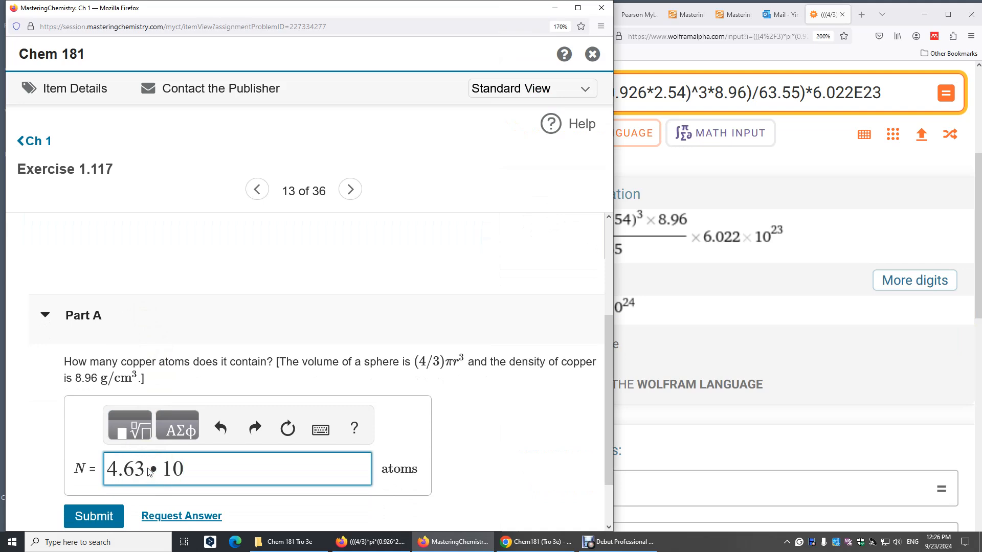
{"action": "type", "text": "2"}
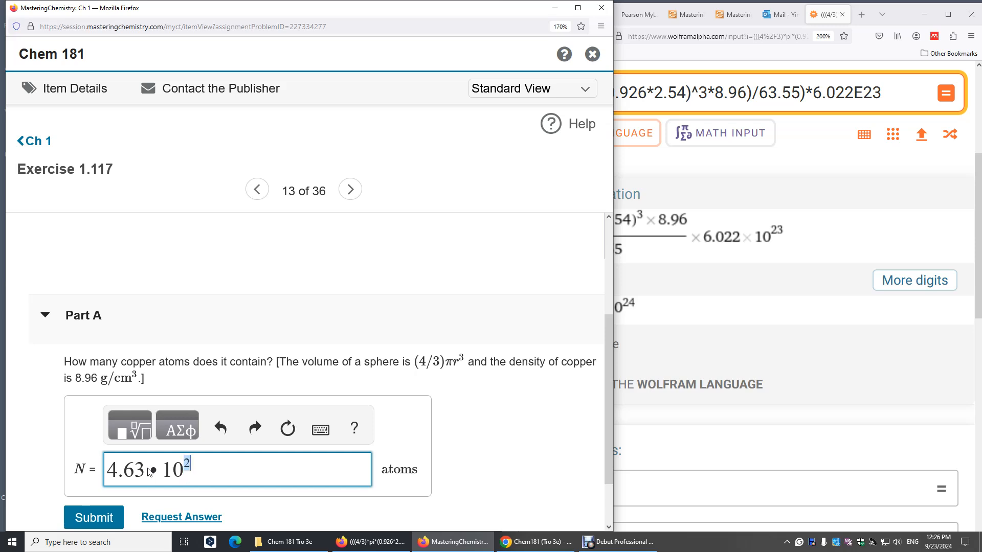